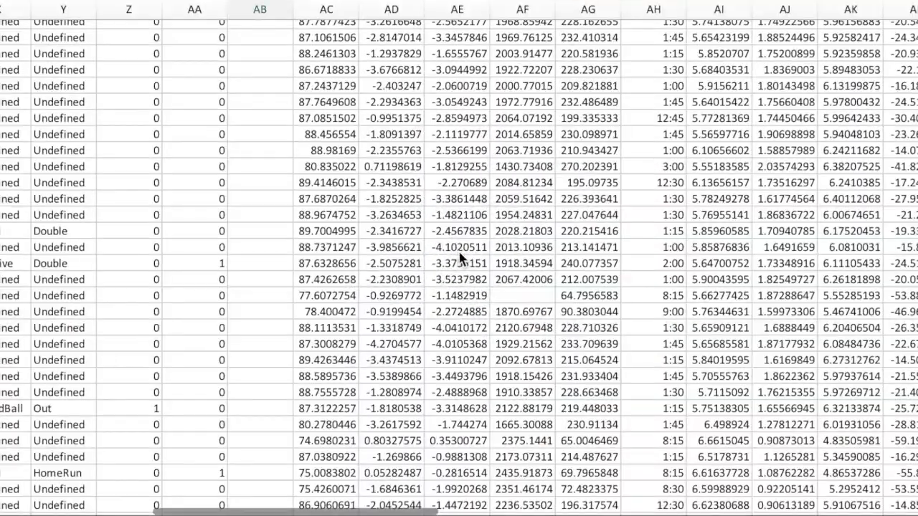
Step: Advance the post's image gallery through batter heatmaps, the pitcher Movement Plot and the Umpire Zones chart
scroll(down, 3)
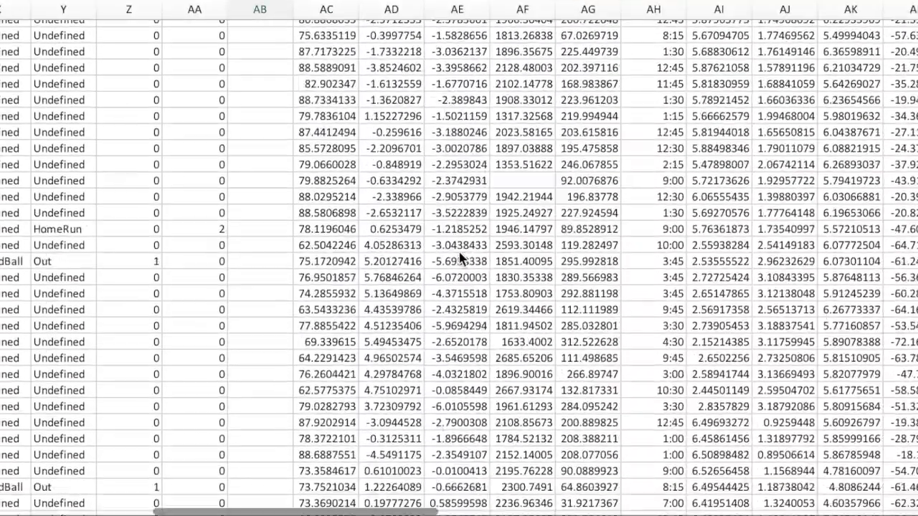
scroll(down, 3)
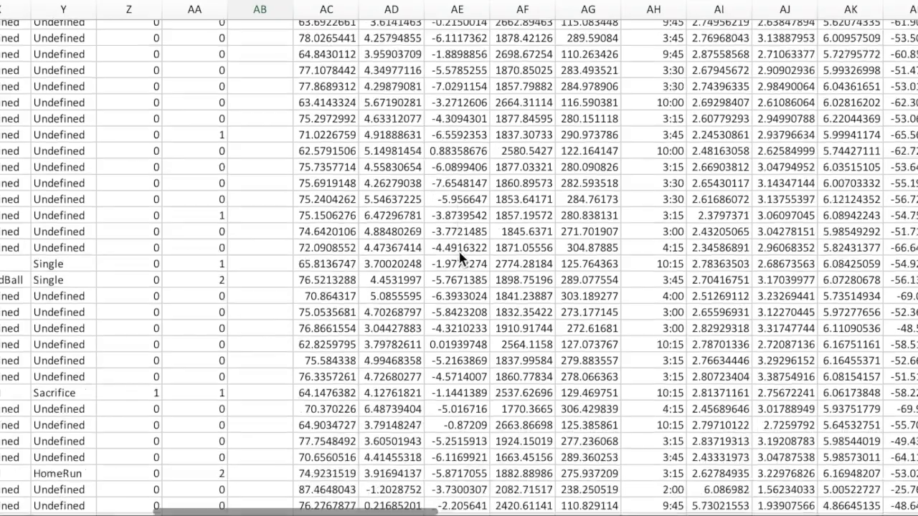
scroll(down, 3)
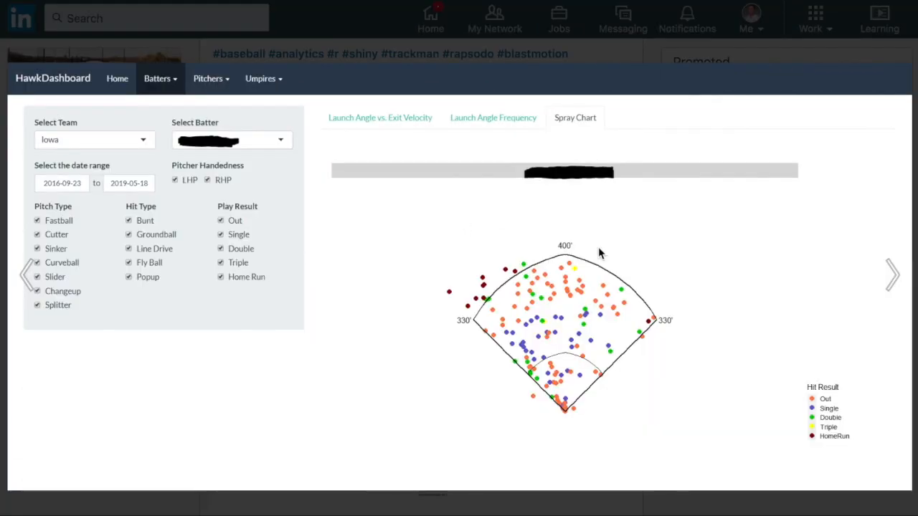
click(892, 275)
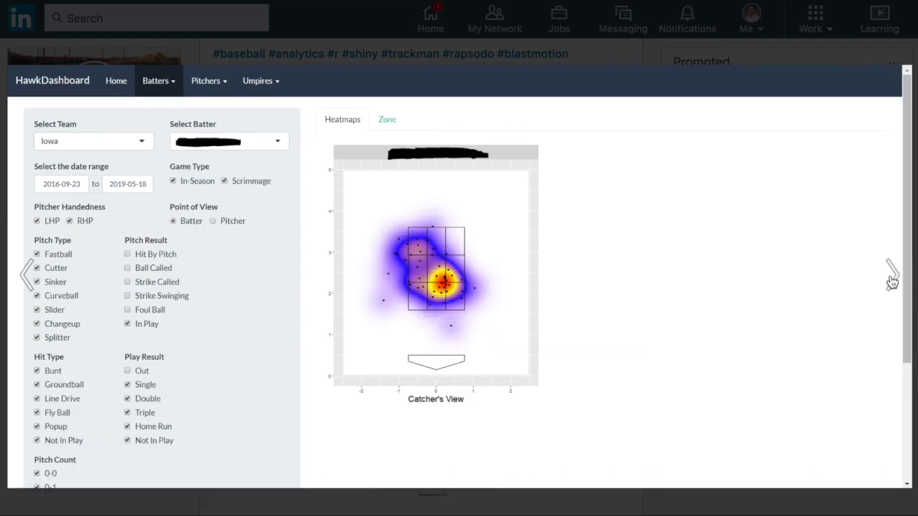
click(210, 80)
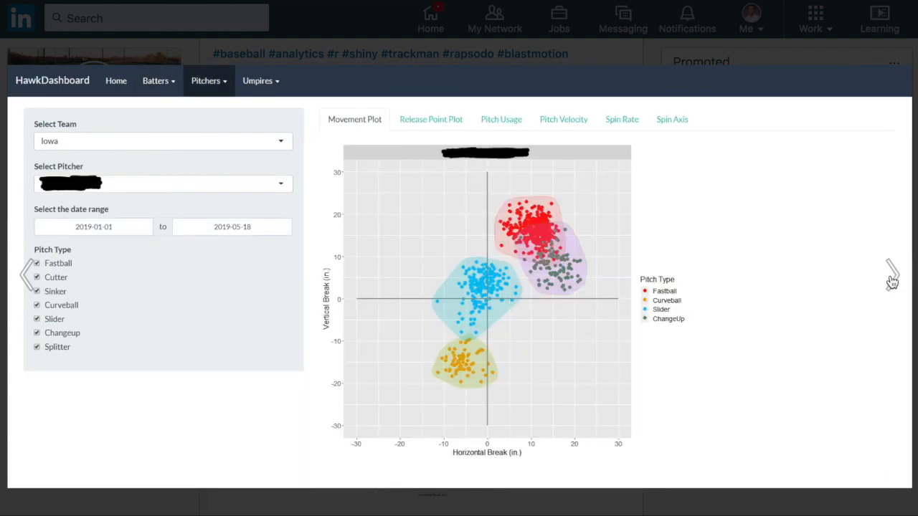
click(258, 80)
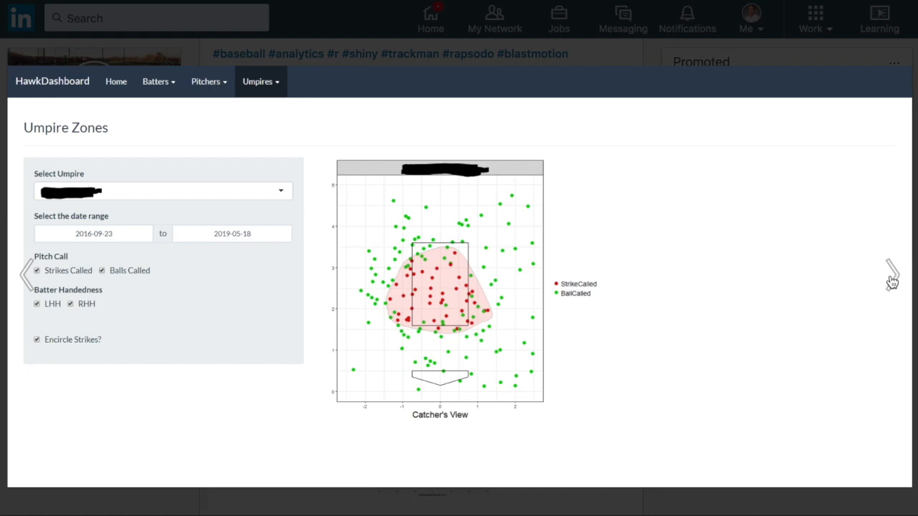